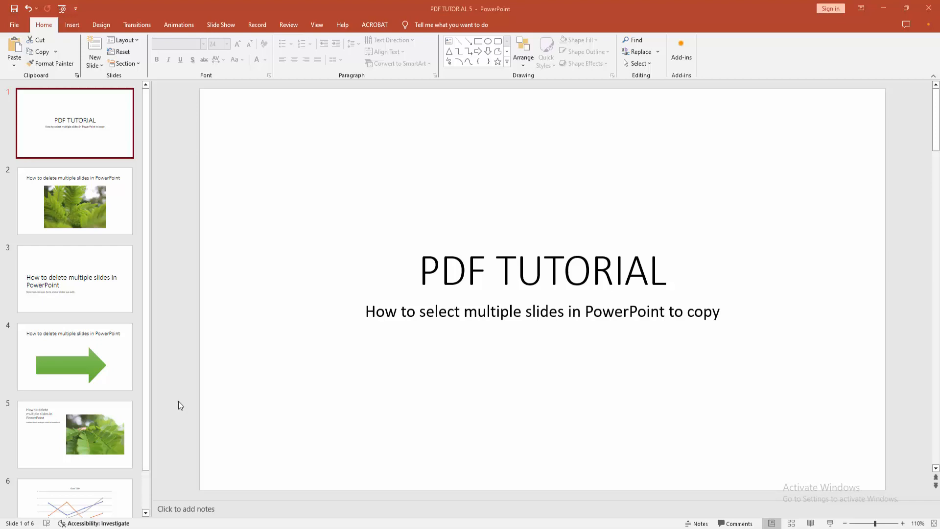
mouse_move(190, 400)
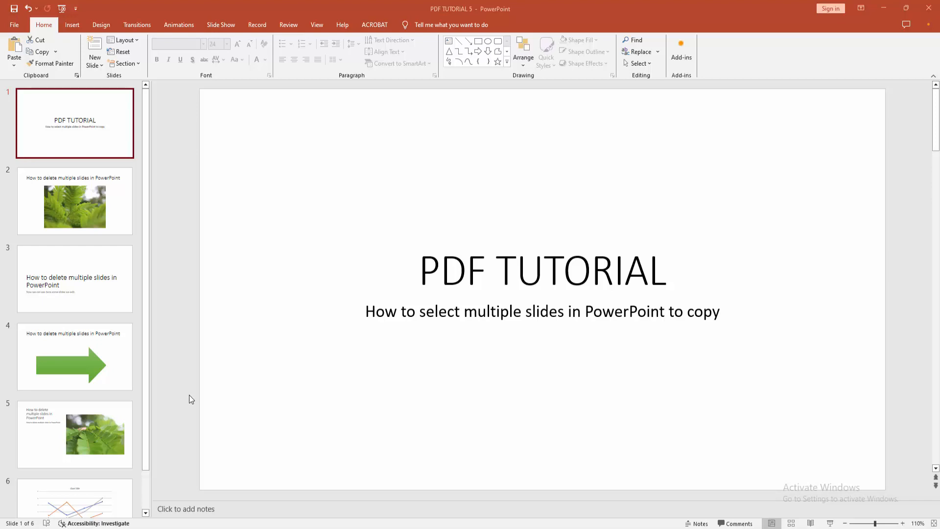
mouse_move(120, 354)
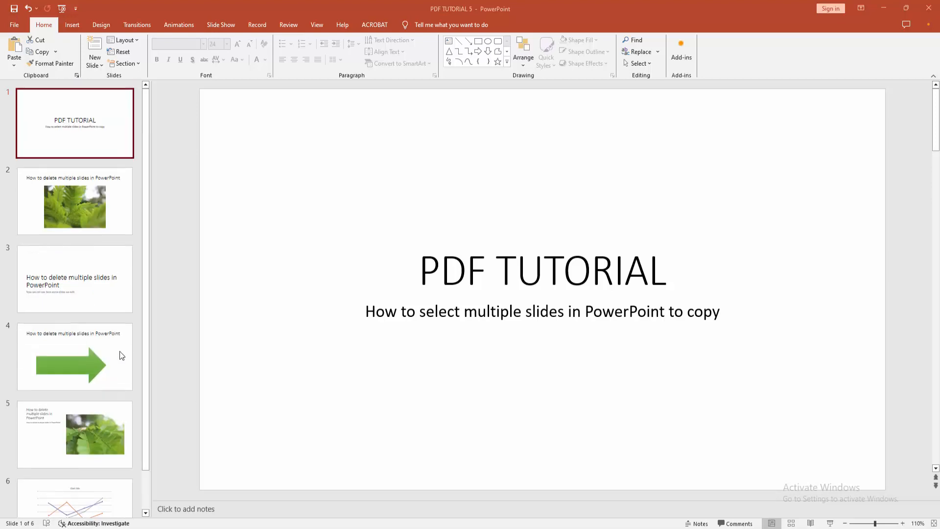
Copy PDF TUTORIAL 5 slides 2–4 and create the blank presentation Presentation4.
left_click(75, 278)
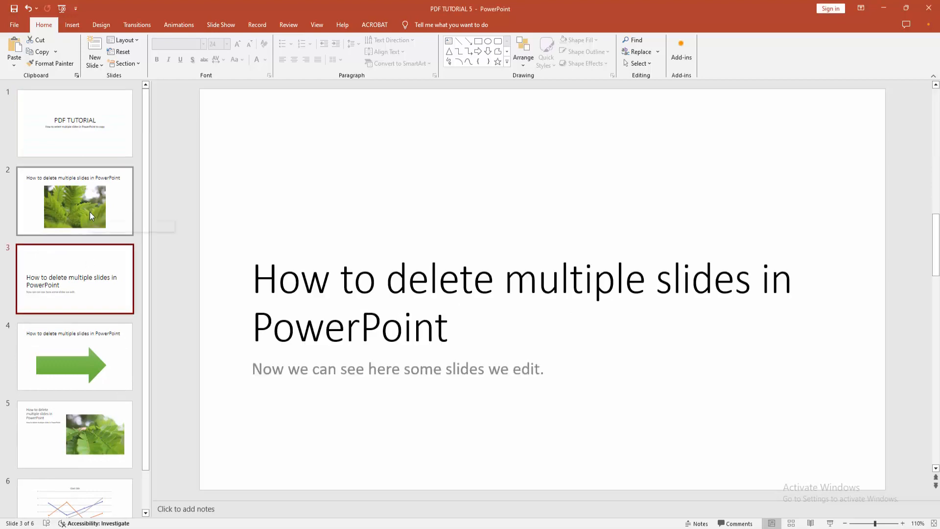
left_click(74, 200)
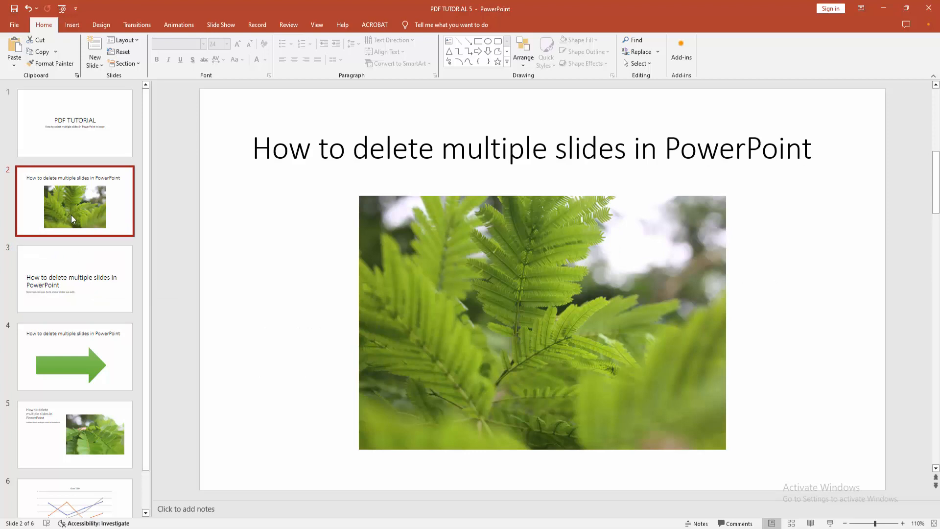
left_click(74, 356)
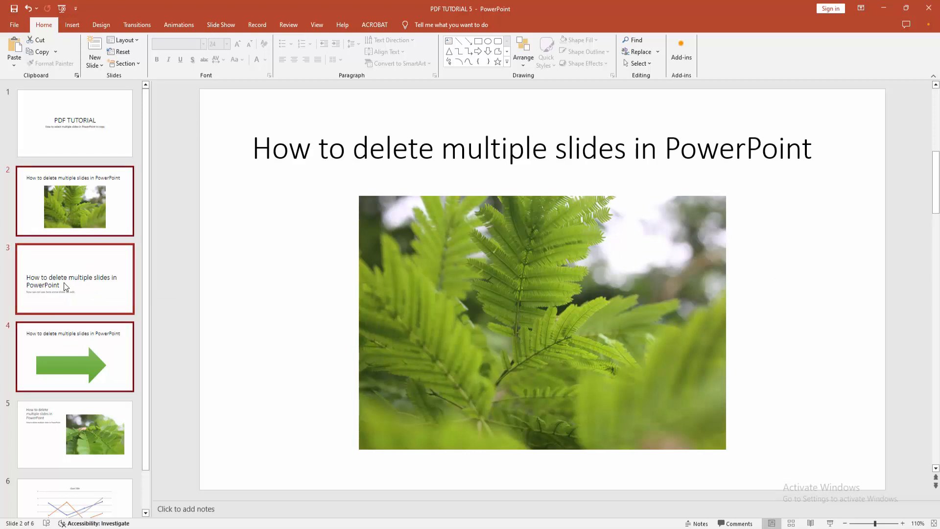
right_click(72, 281)
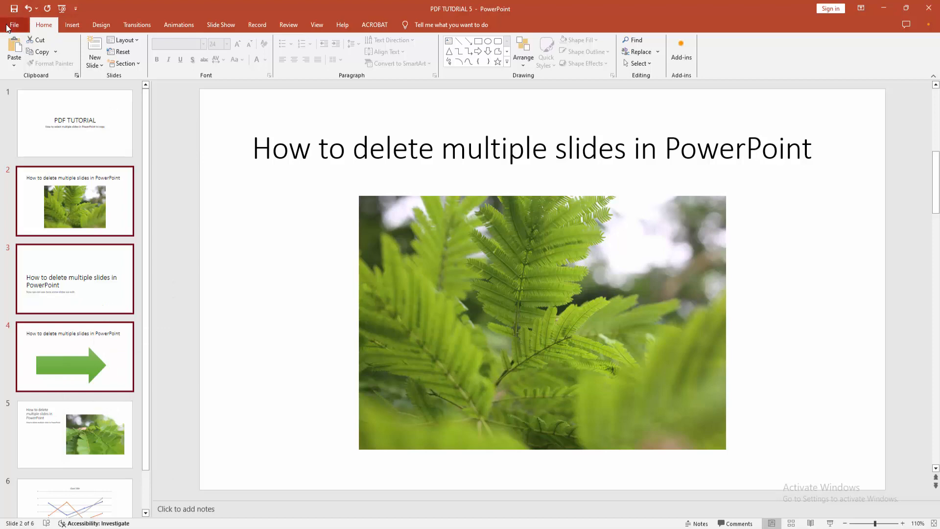
left_click(13, 25)
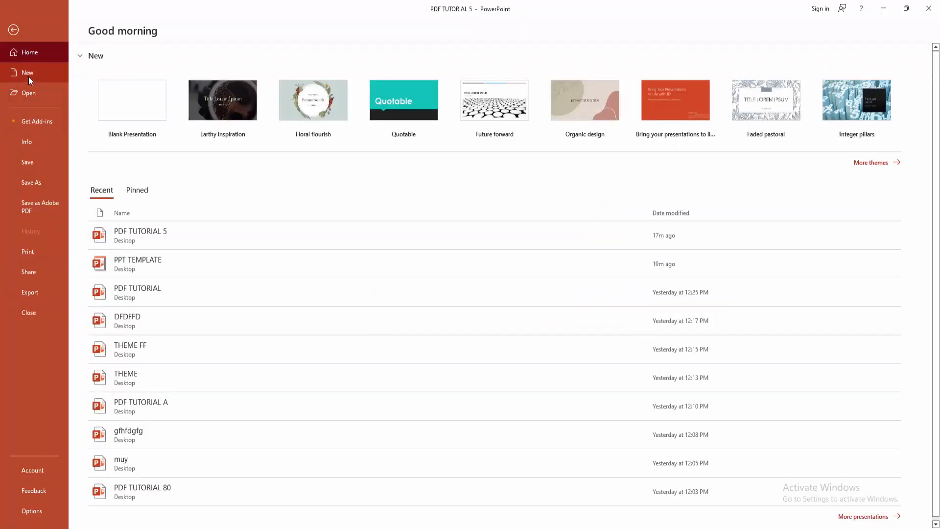
left_click(131, 99)
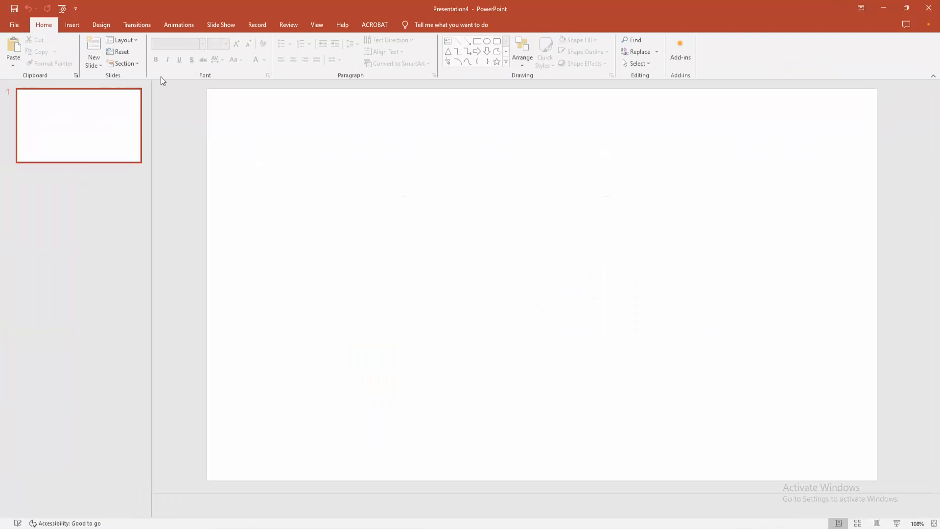
Paste the three slides after blank slide 1 using the destination theme, then view the fern slide.
right_click(78, 125)
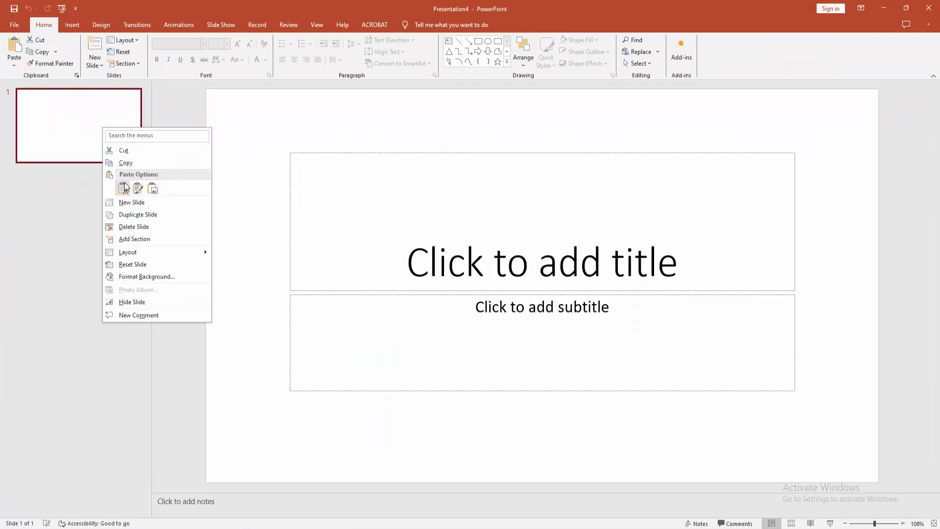
left_click(124, 187)
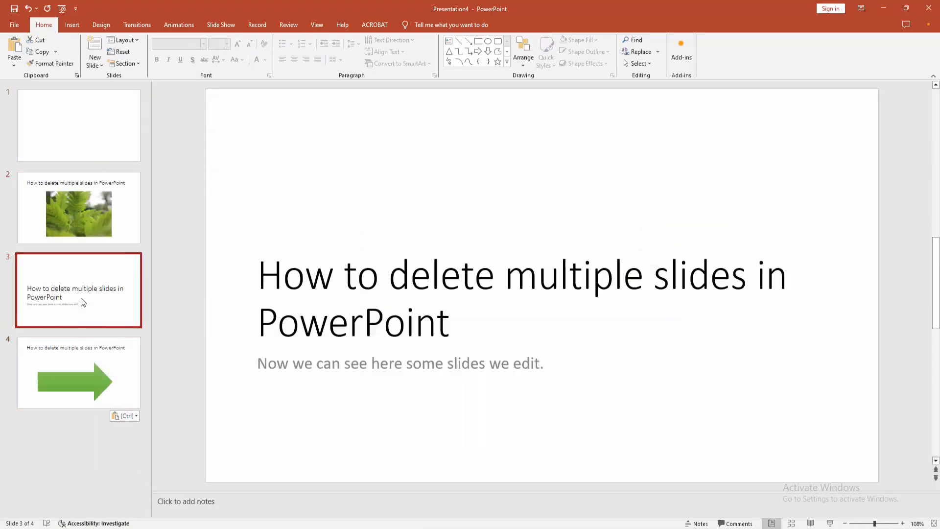
left_click(78, 208)
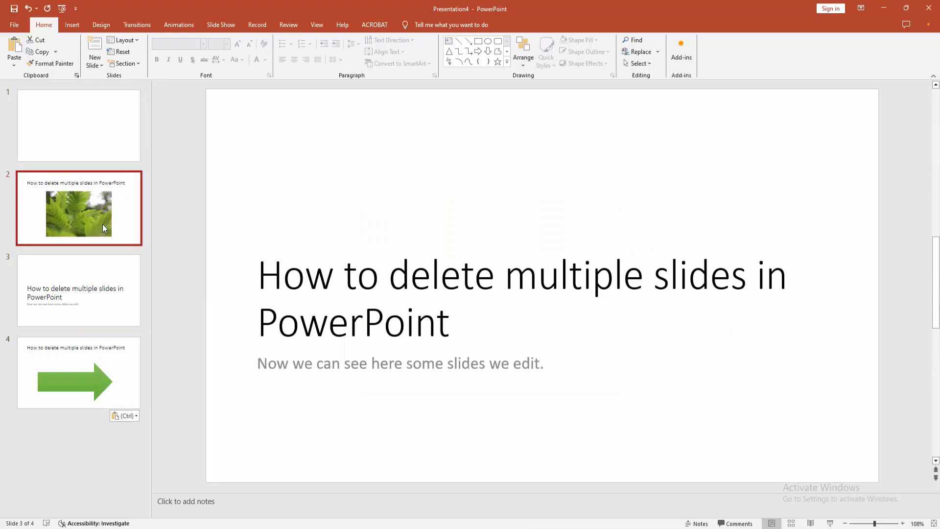
left_click(78, 213)
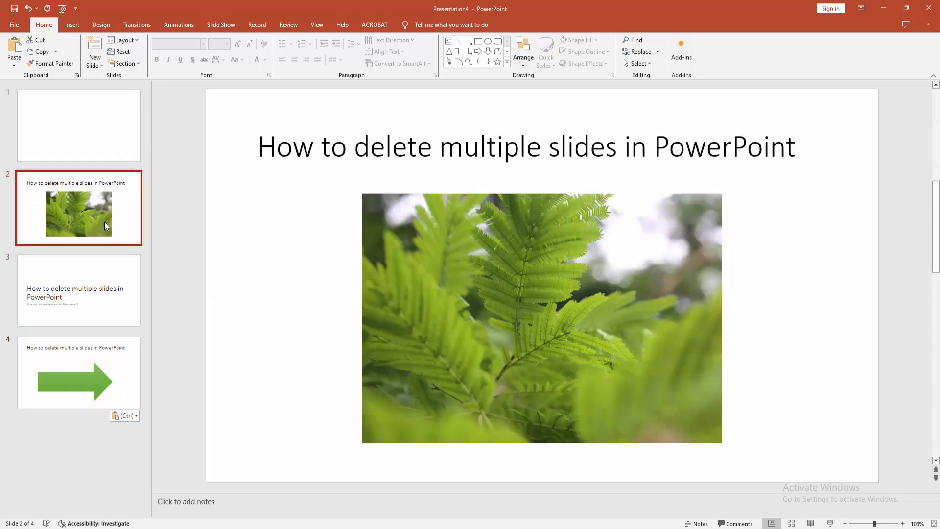